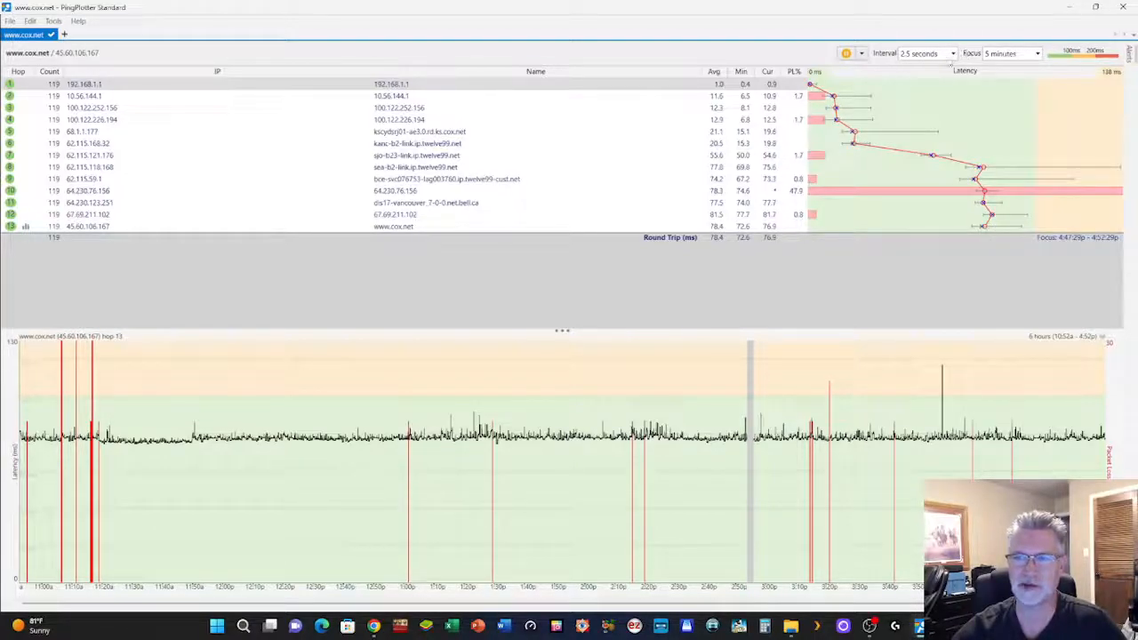
Step: Keep the trace interval at 2.5 seconds and bring up the timeline duration options
{"action": "left_click", "coordinate": [954, 51]}
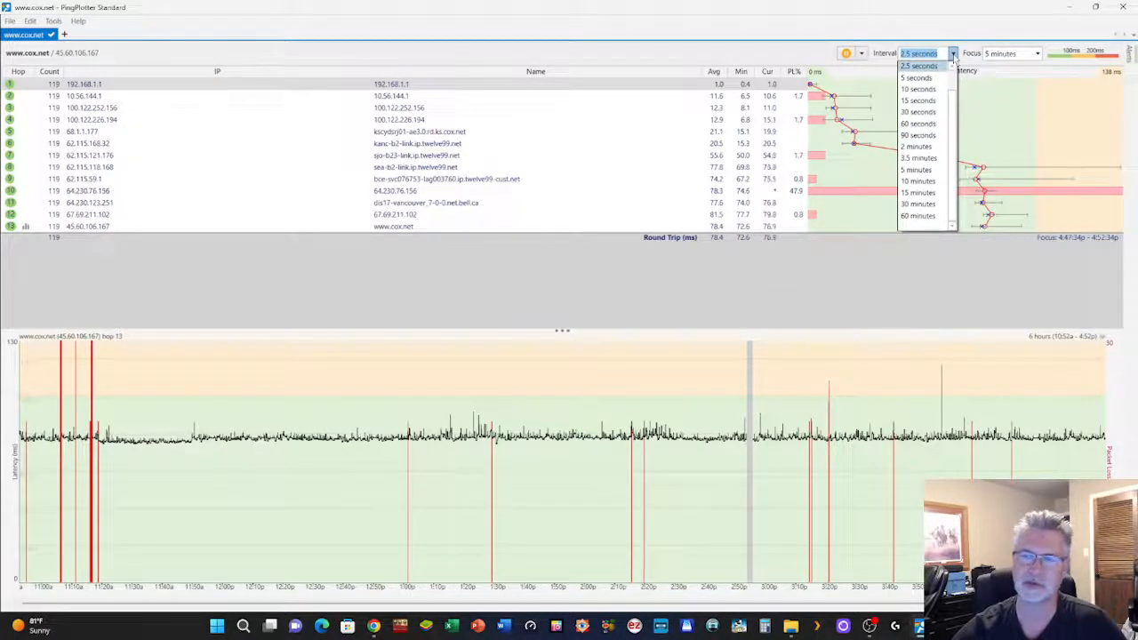
{"action": "left_click", "coordinate": [923, 66]}
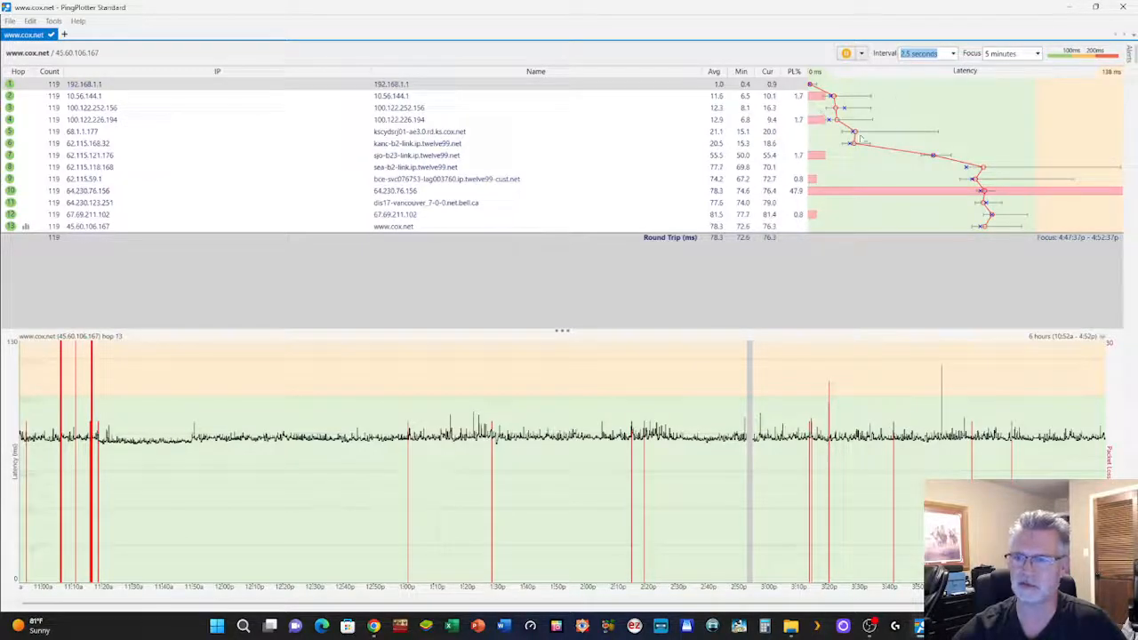
{"action": "left_click", "coordinate": [1039, 52]}
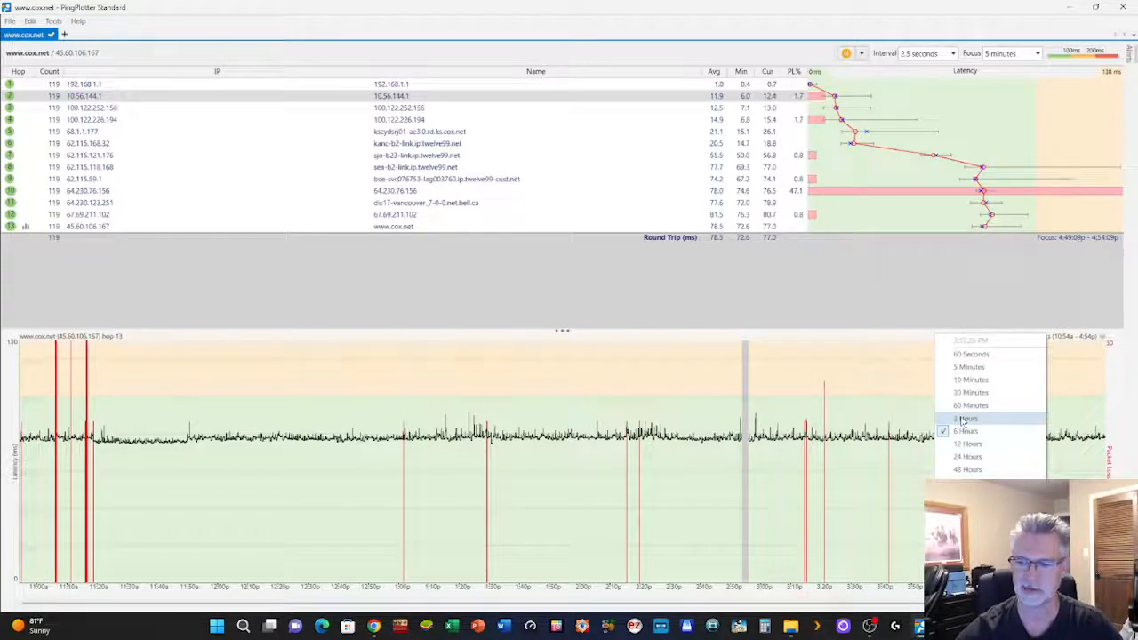
{"action": "left_click", "coordinate": [964, 418]}
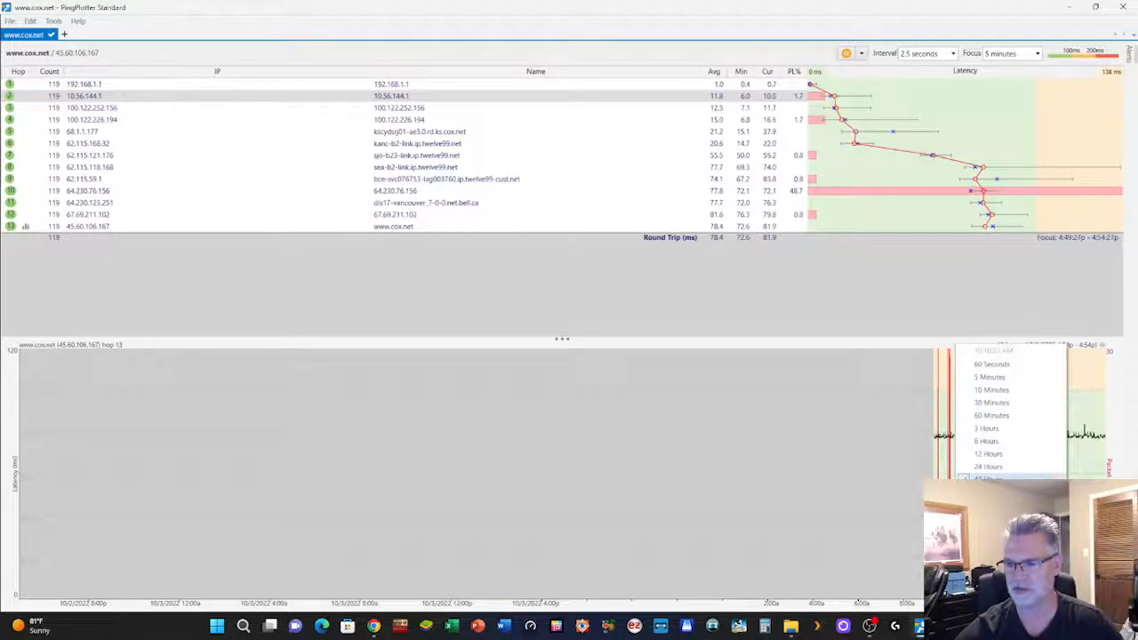
{"action": "left_click", "coordinate": [987, 453]}
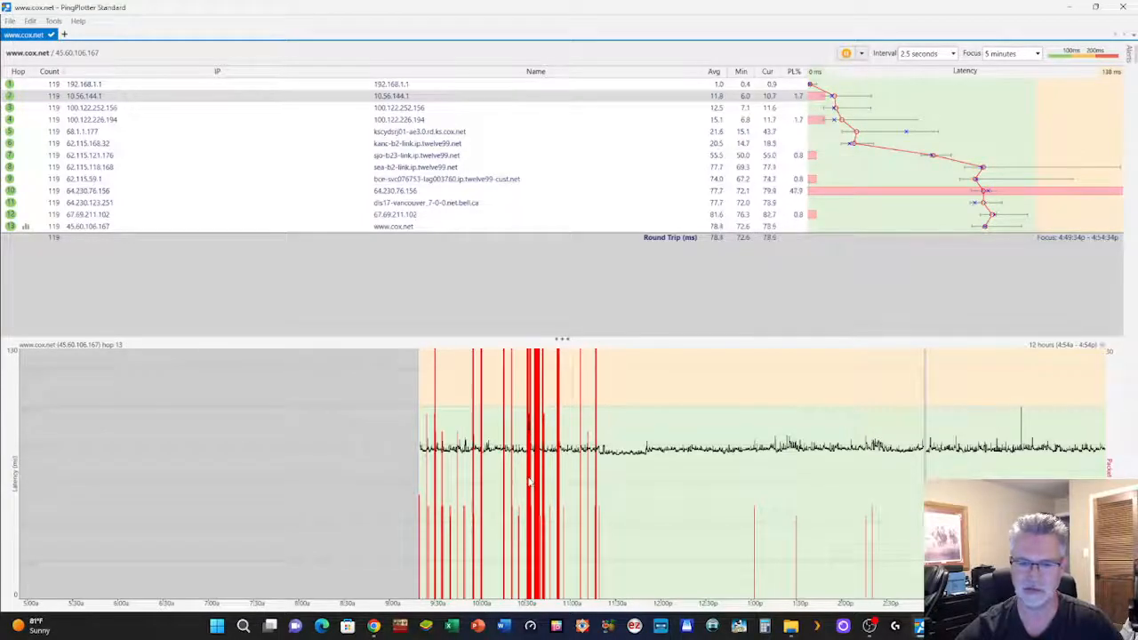
{"action": "mouse_move", "coordinate": [532, 484]}
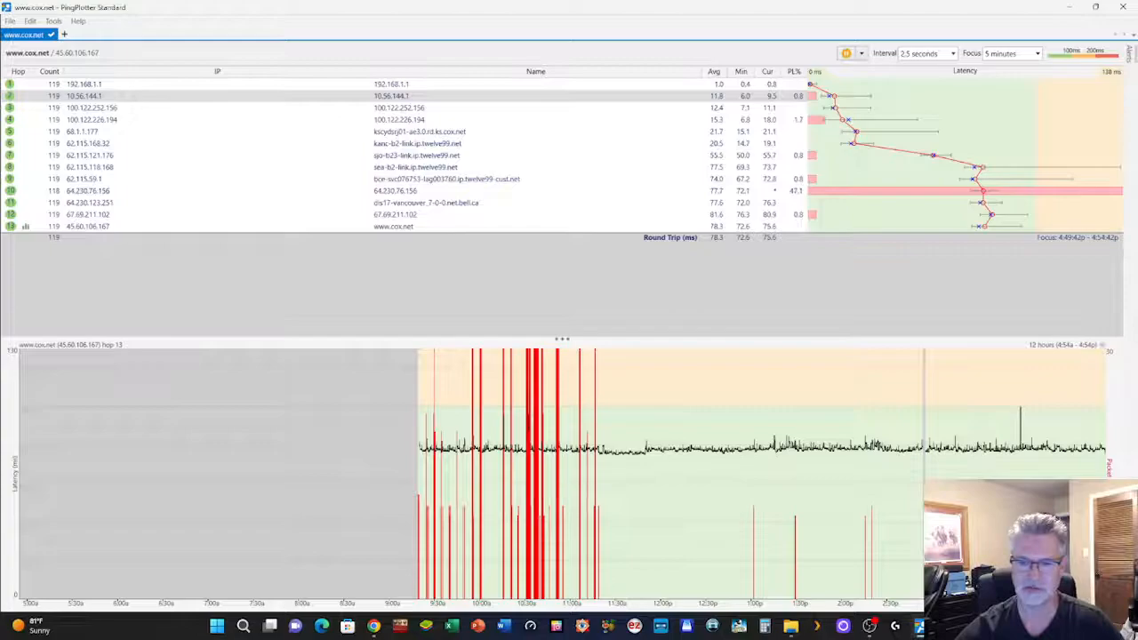
{"action": "mouse_move", "coordinate": [598, 484]}
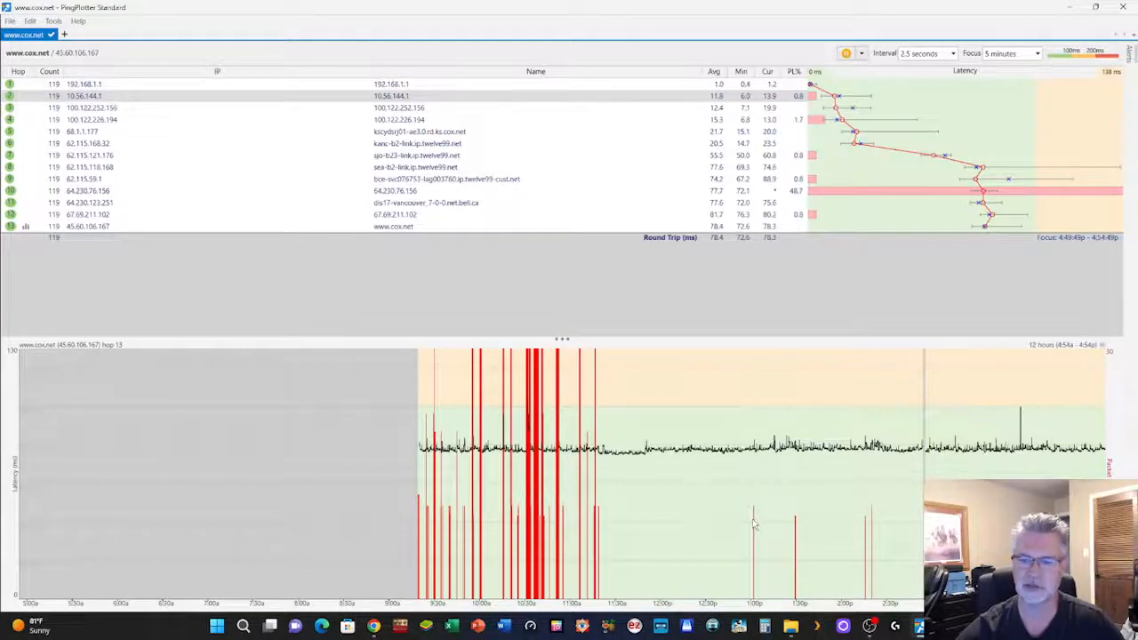
{"action": "mouse_move", "coordinate": [720, 506]}
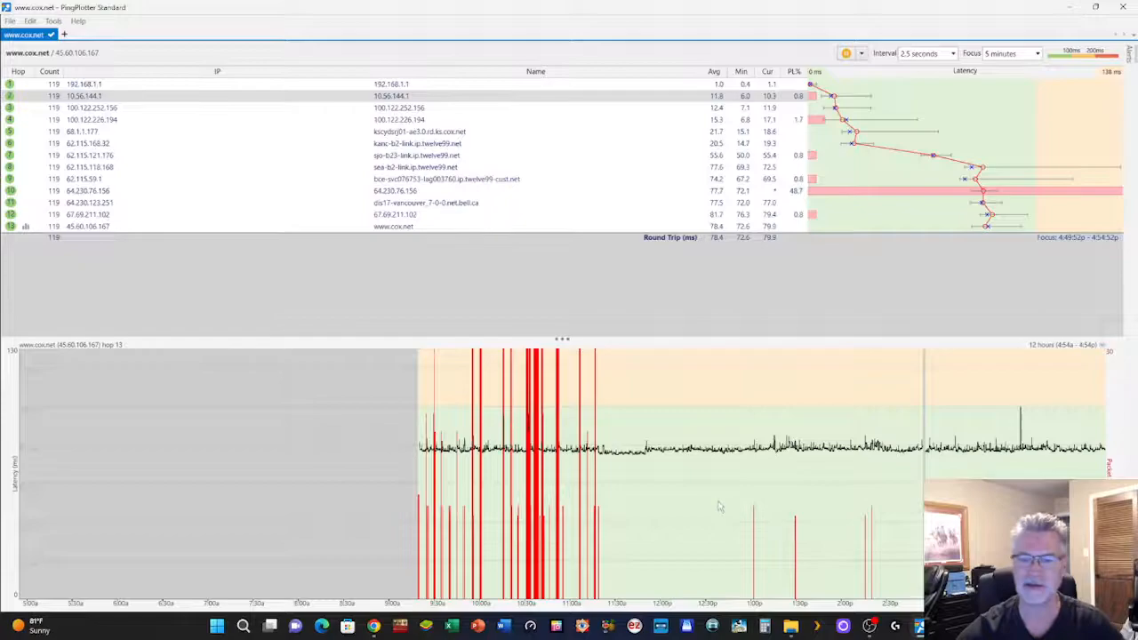